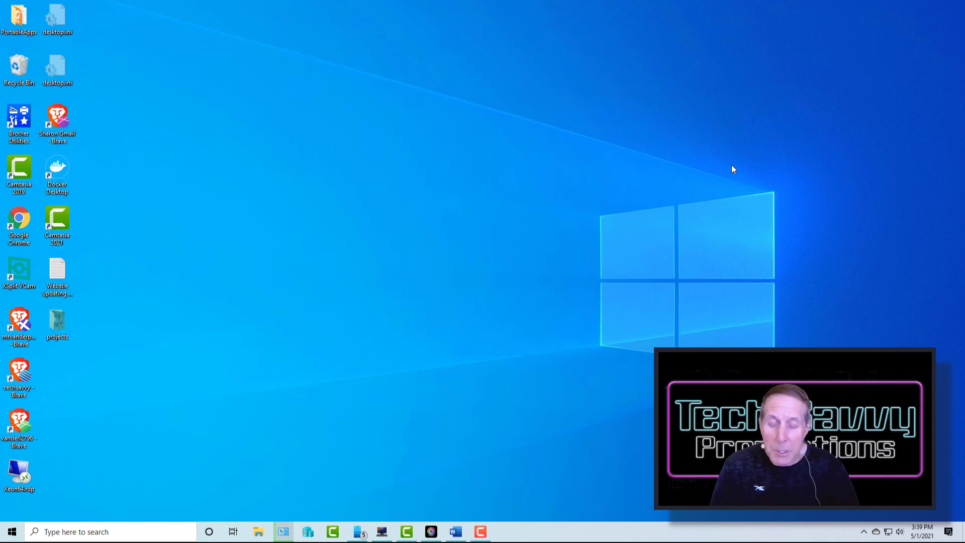
Bring up the Run box via Win+R, then again from the Start search's Recent apps.
{"action": "key", "text": "Win+r"}
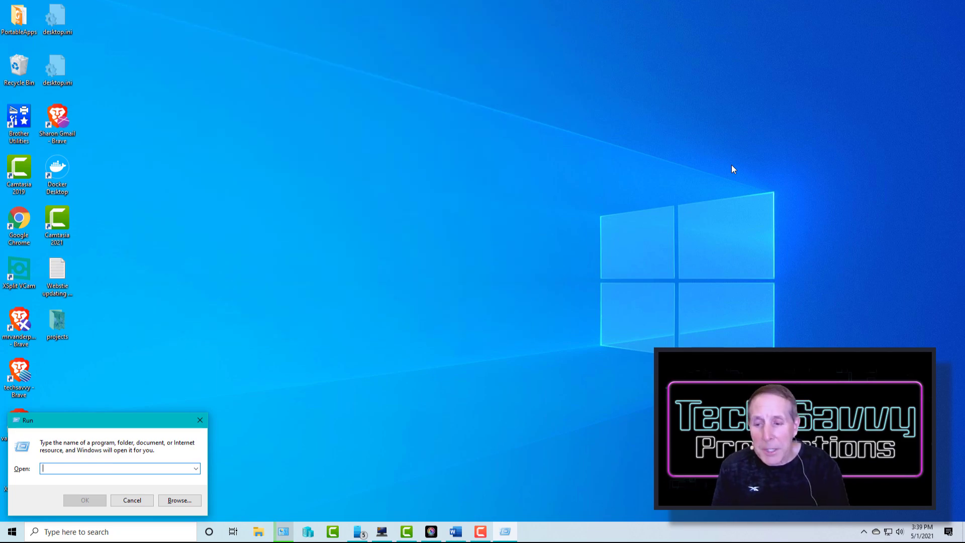
{"action": "left_click", "coordinate": [108, 531]}
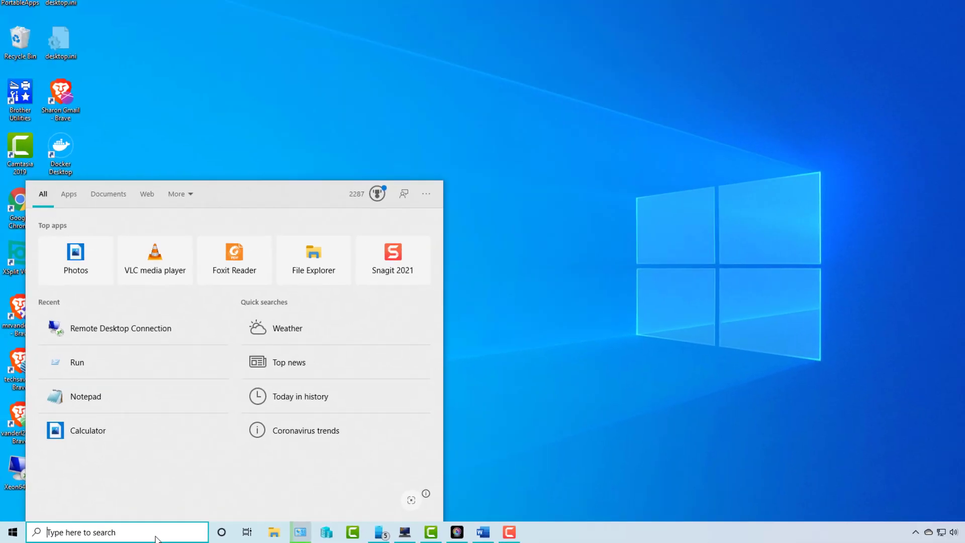
{"action": "left_click", "coordinate": [77, 362]}
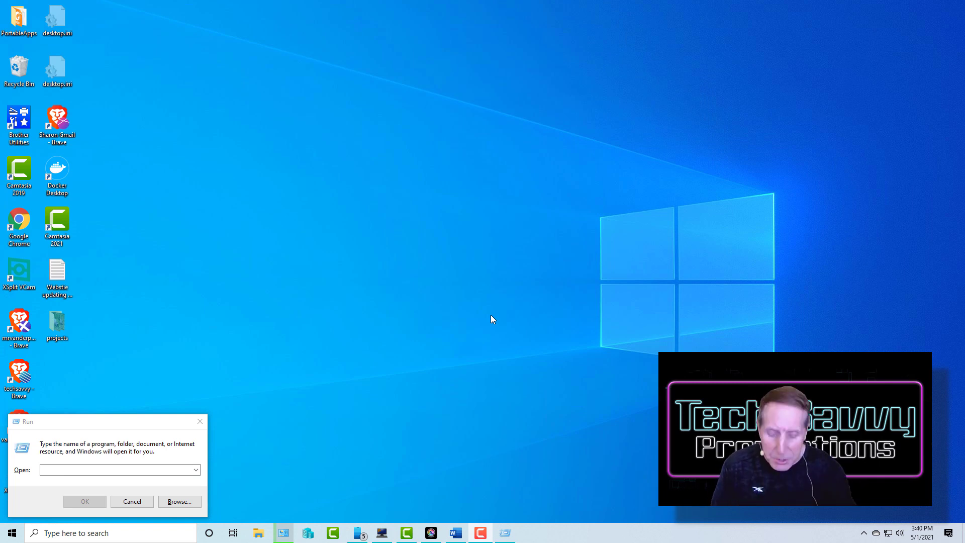
{"action": "mouse_move", "coordinate": [84, 523]}
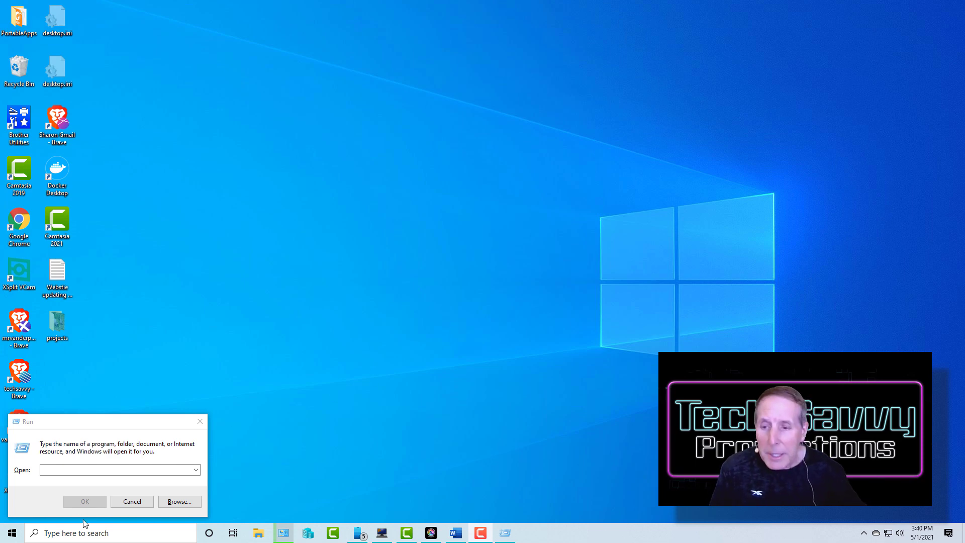
Run the \ drive-root shortcut, then reopen Run and run the . user-folder shortcut.
{"action": "type", "text": "\\"}
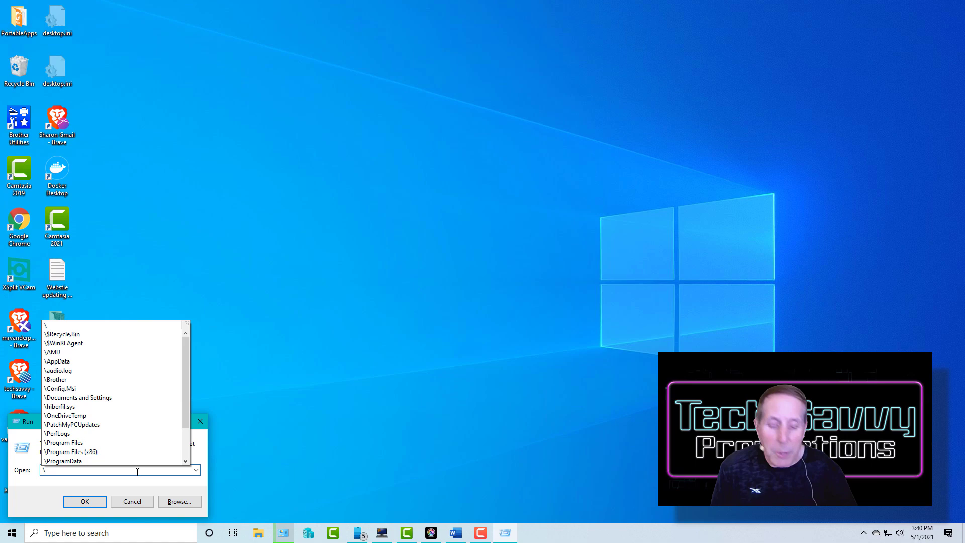
{"action": "left_click", "coordinate": [84, 501]}
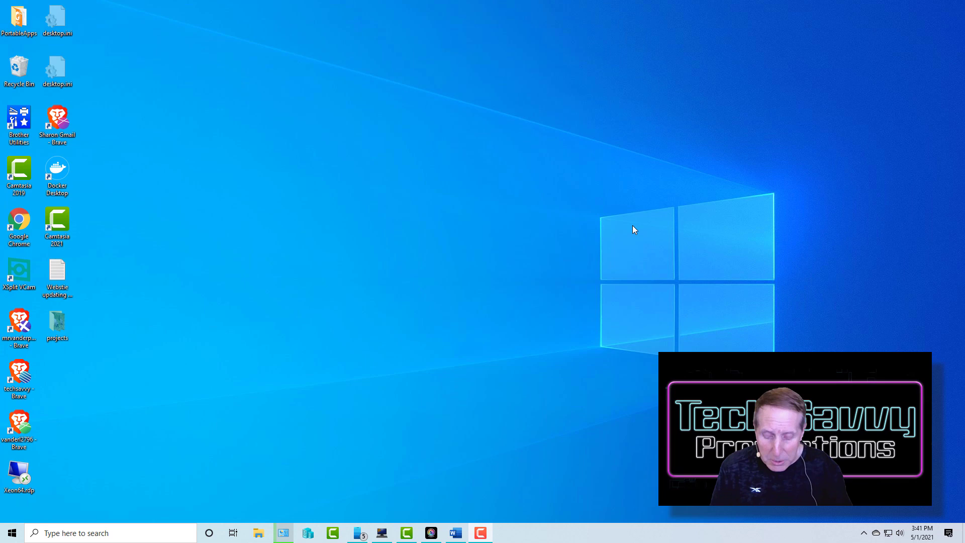
{"action": "key", "text": "win+r"}
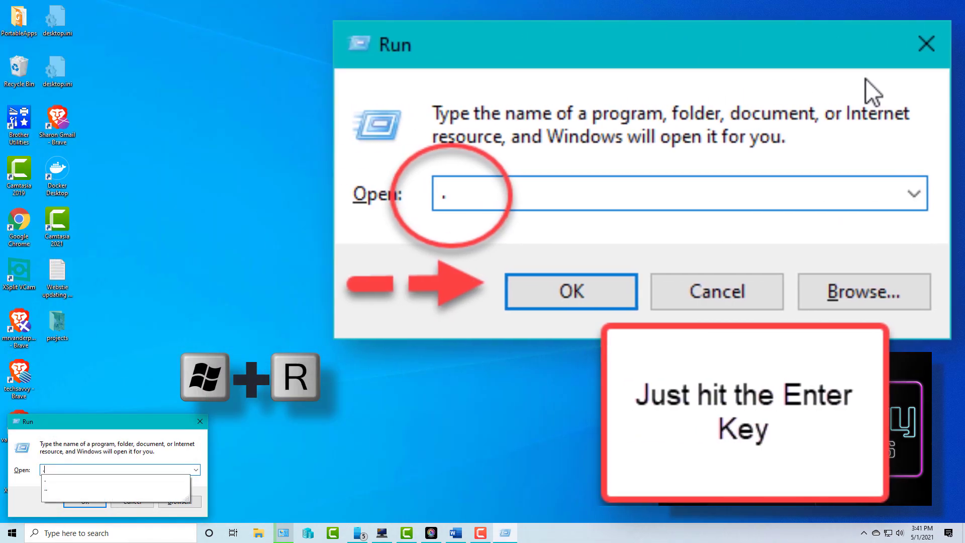
{"action": "key", "text": "Return"}
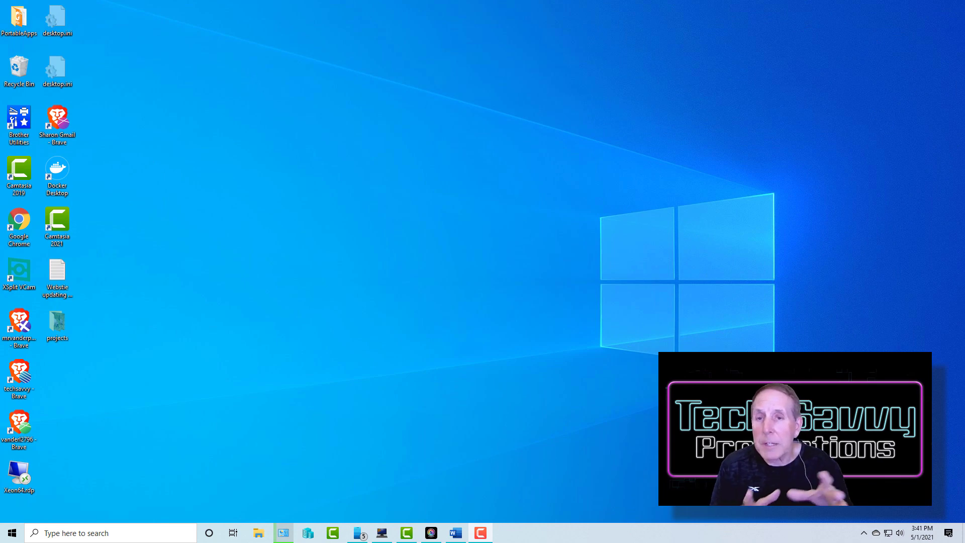
{"action": "key", "text": "Win+r"}
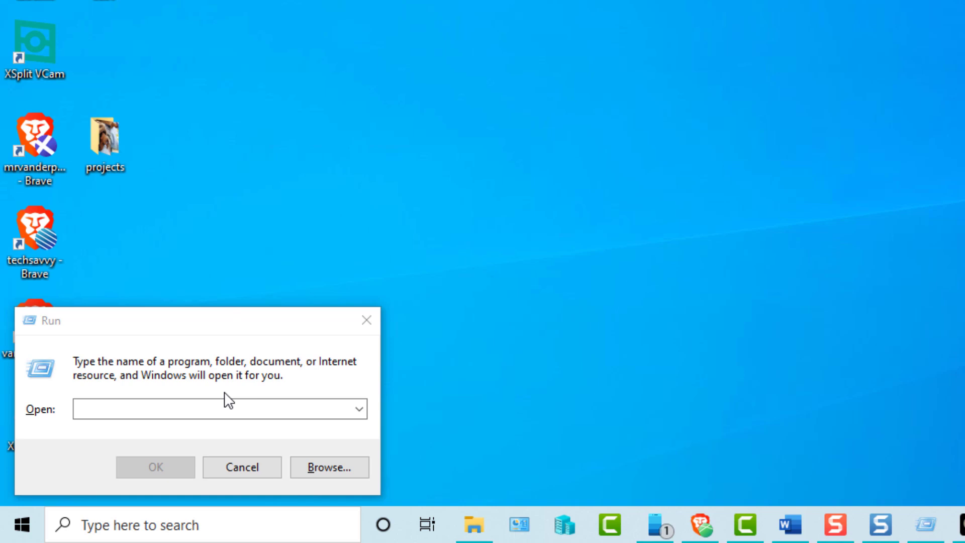
{"action": "left_click", "coordinate": [219, 409]}
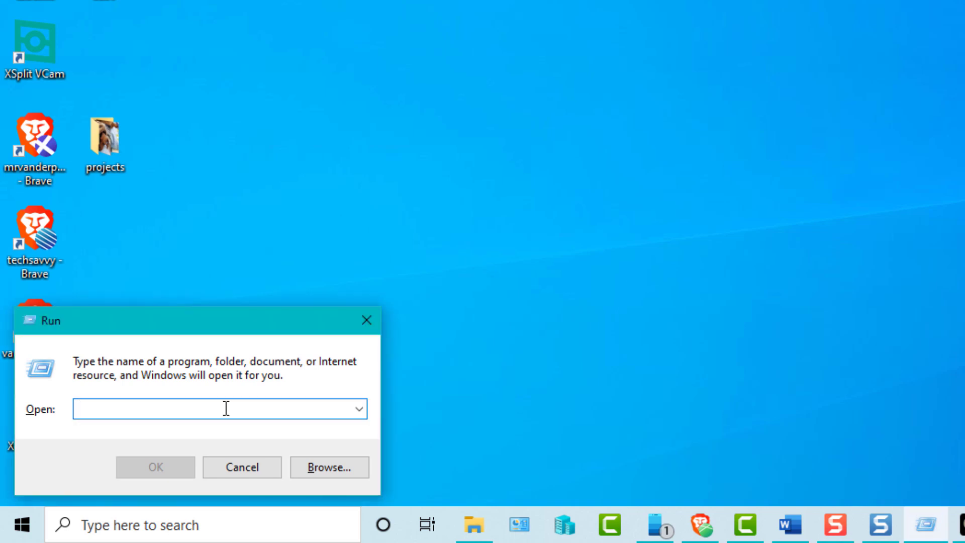
{"action": "type", "text": "d"}
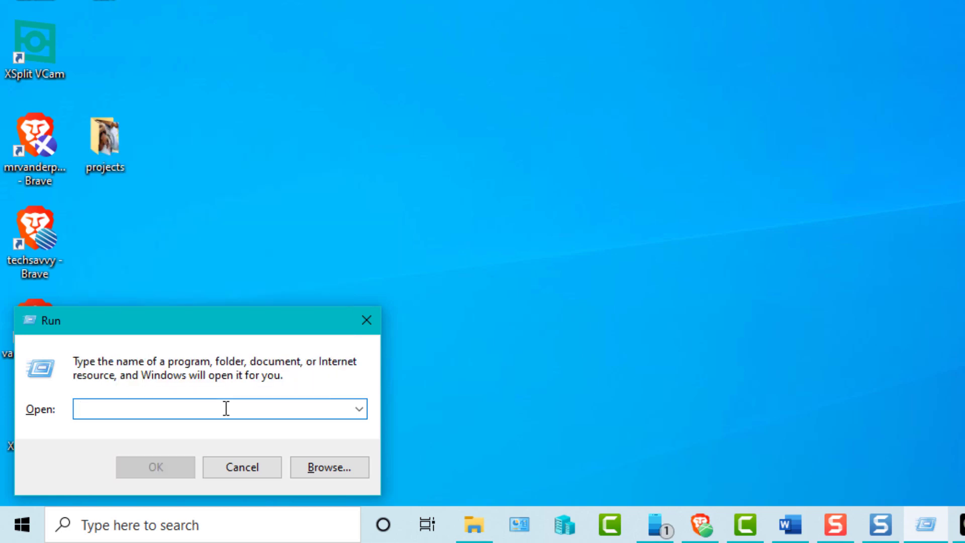
{"action": "type", "text": "c"}
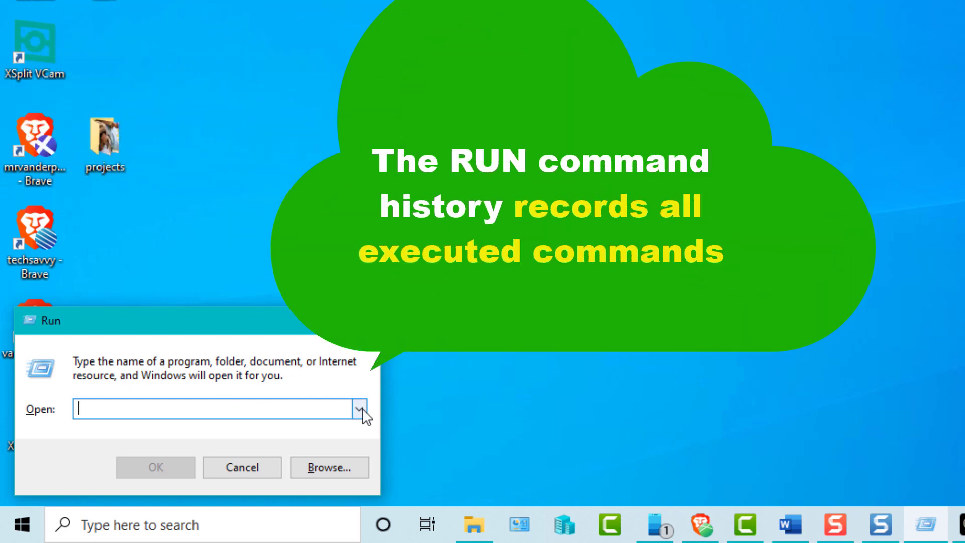
{"action": "left_click", "coordinate": [360, 409]}
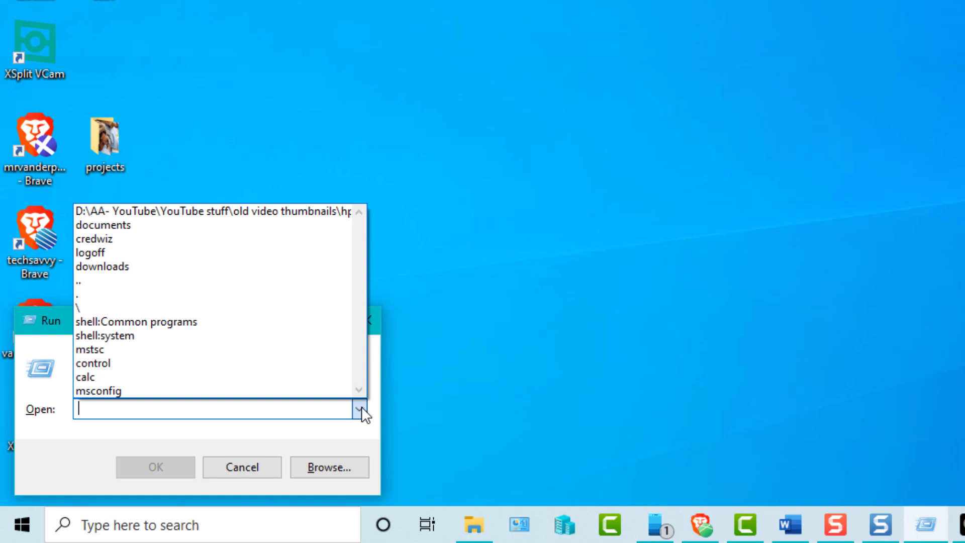
{"action": "left_click", "coordinate": [355, 409]}
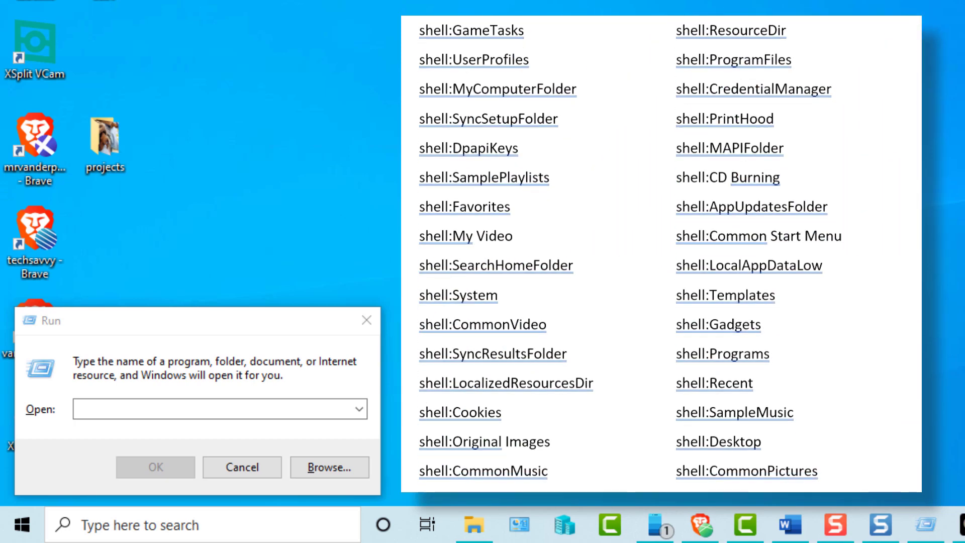
{"action": "scroll", "scroll_direction": "down", "scroll_amount": 3}
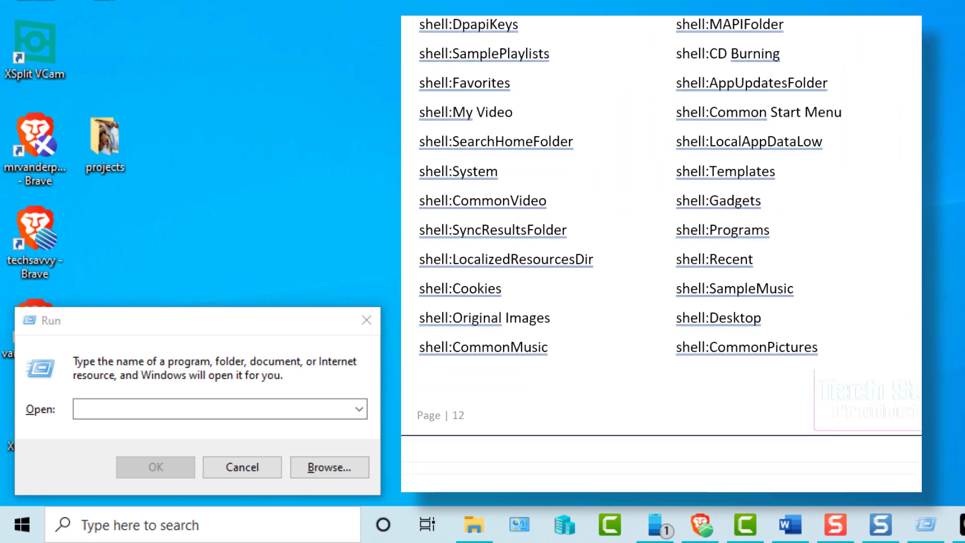
{"action": "scroll", "scroll_direction": "down", "scroll_amount": 3}
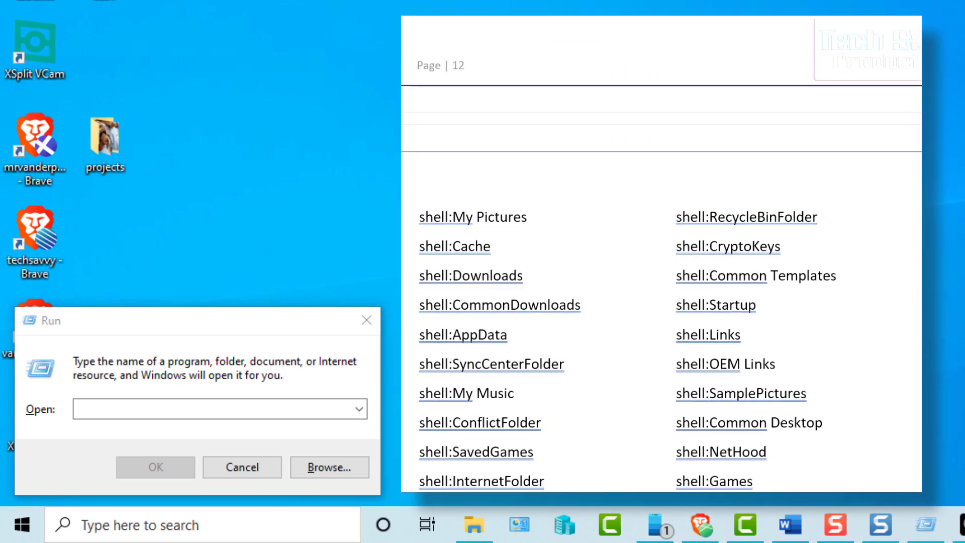
{"action": "scroll", "scroll_direction": "down", "scroll_amount": 3}
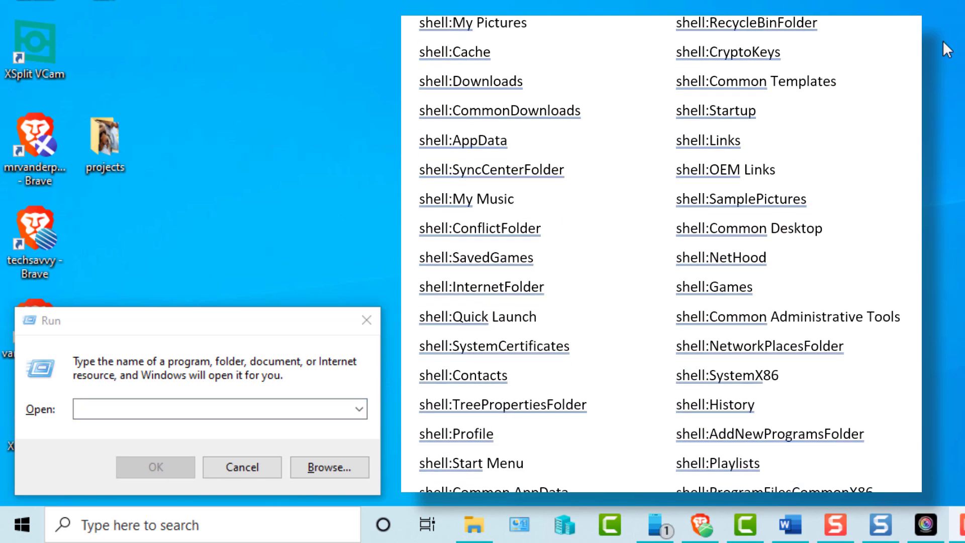
{"action": "scroll", "scroll_direction": "down", "scroll_amount": 3}
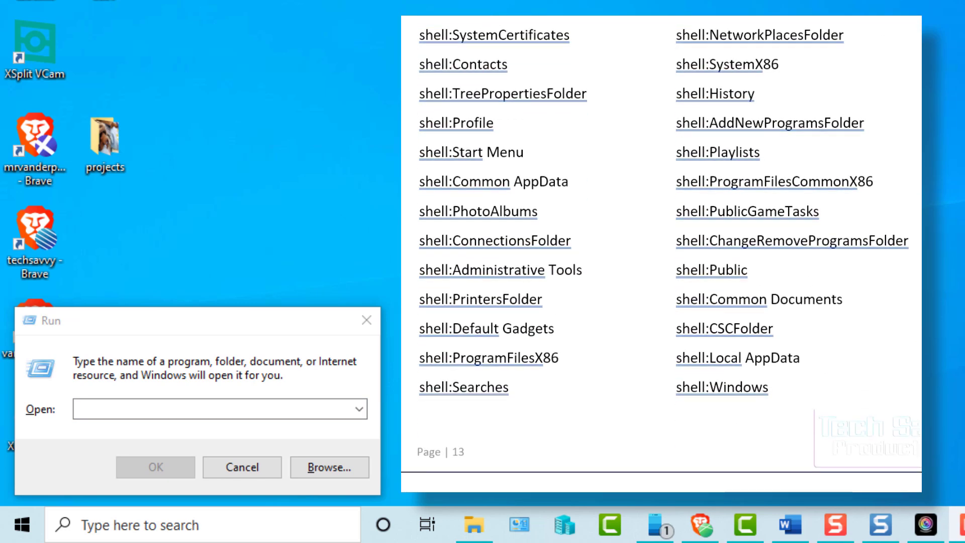
{"action": "scroll", "scroll_direction": "down", "scroll_amount": 3}
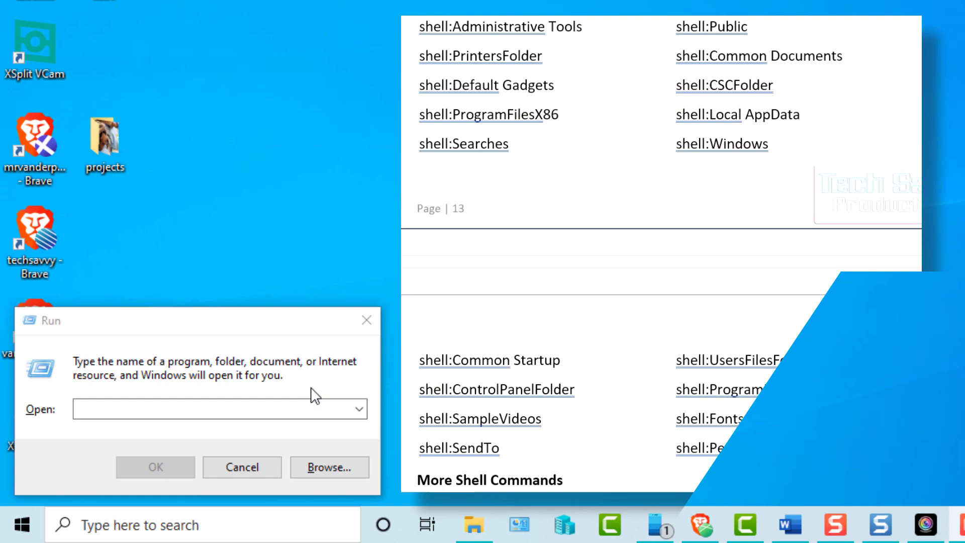
Run shell:system from the autocomplete to open the System folder in File Explorer.
{"action": "type", "text": "shell:"}
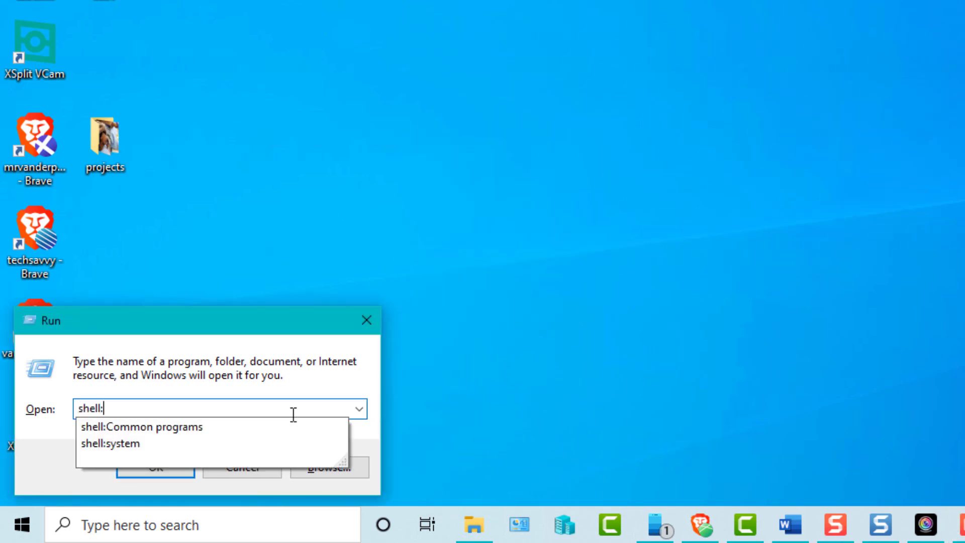
{"action": "type", "text": "sys"}
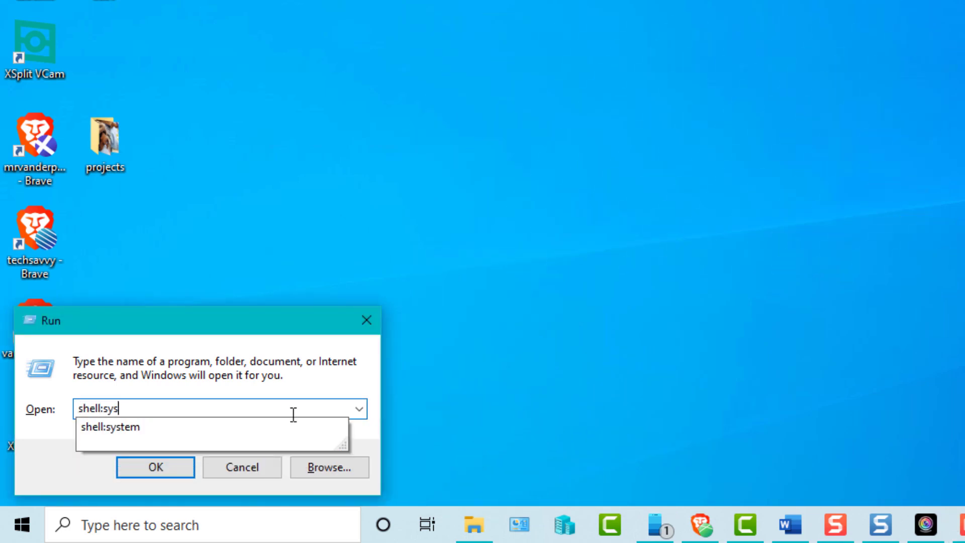
{"action": "left_click", "coordinate": [154, 466]}
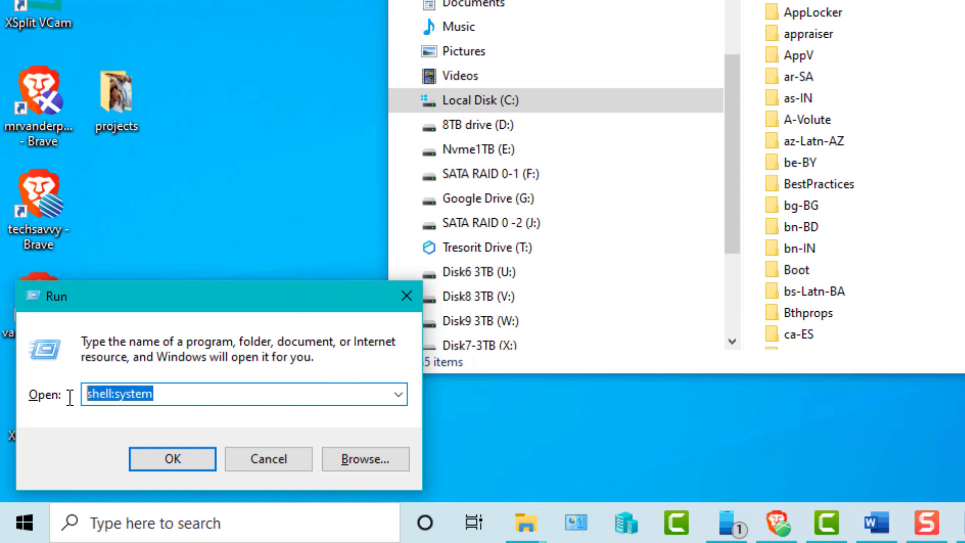
{"action": "type", "text": "s"}
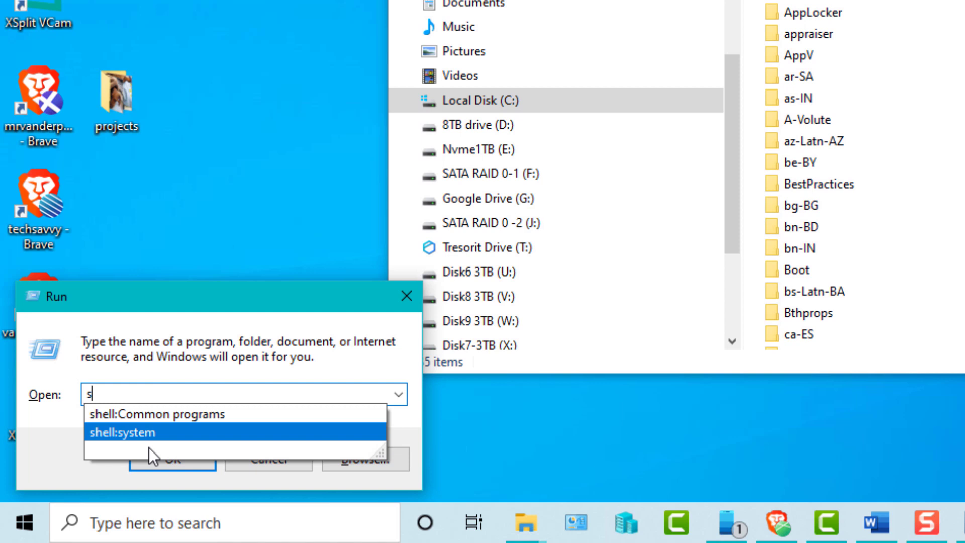
{"action": "mouse_move", "coordinate": [145, 458]}
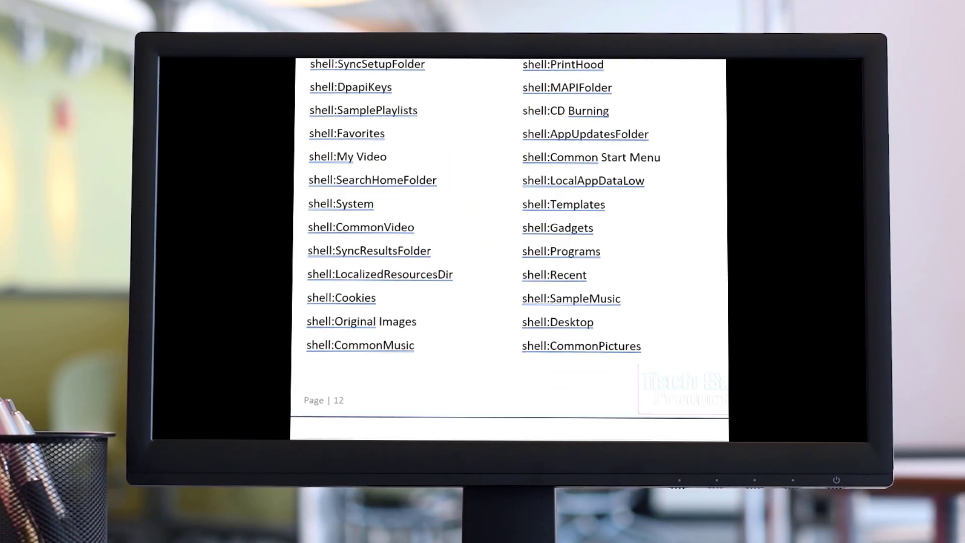
{"action": "scroll", "scroll_direction": "down", "scroll_amount": 3}
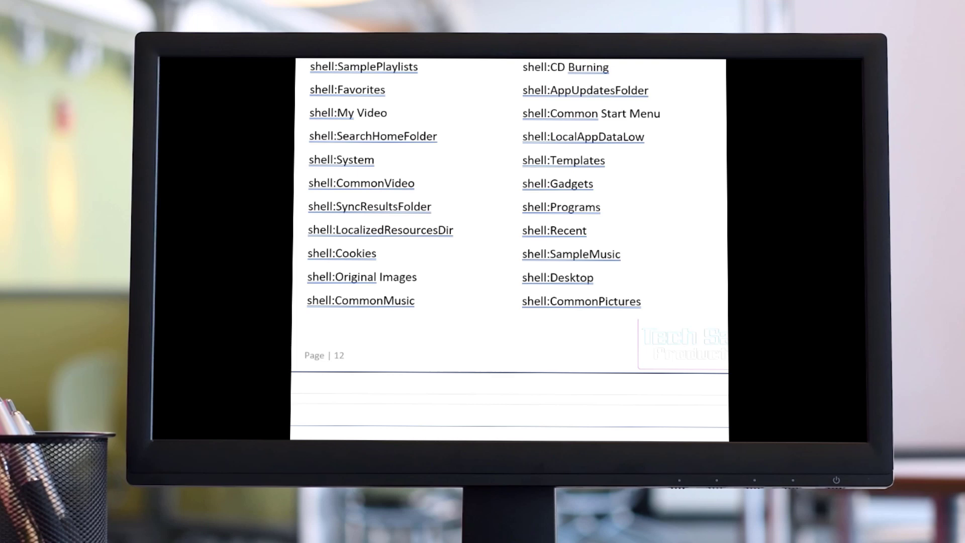
{"action": "scroll", "scroll_direction": "down", "scroll_amount": 3}
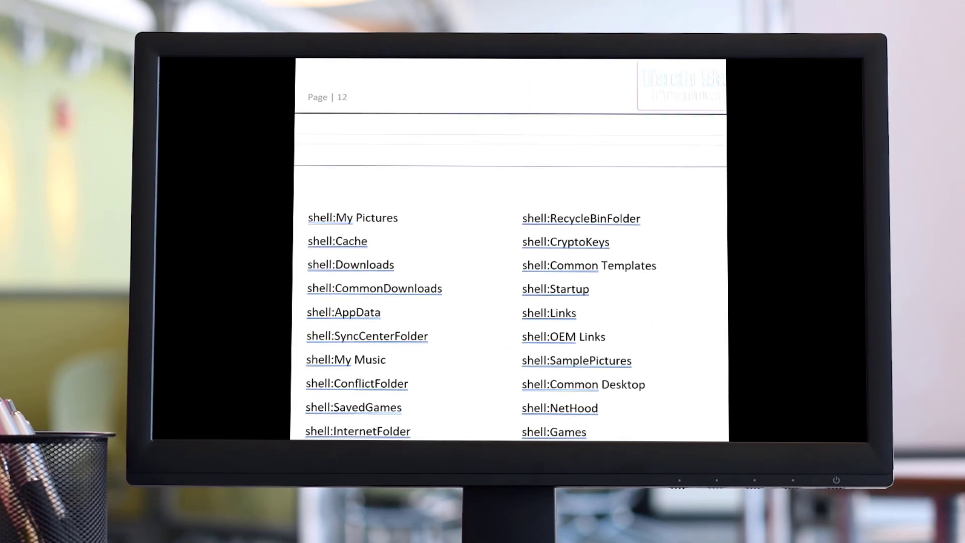
{"action": "scroll", "scroll_direction": "down", "scroll_amount": 3}
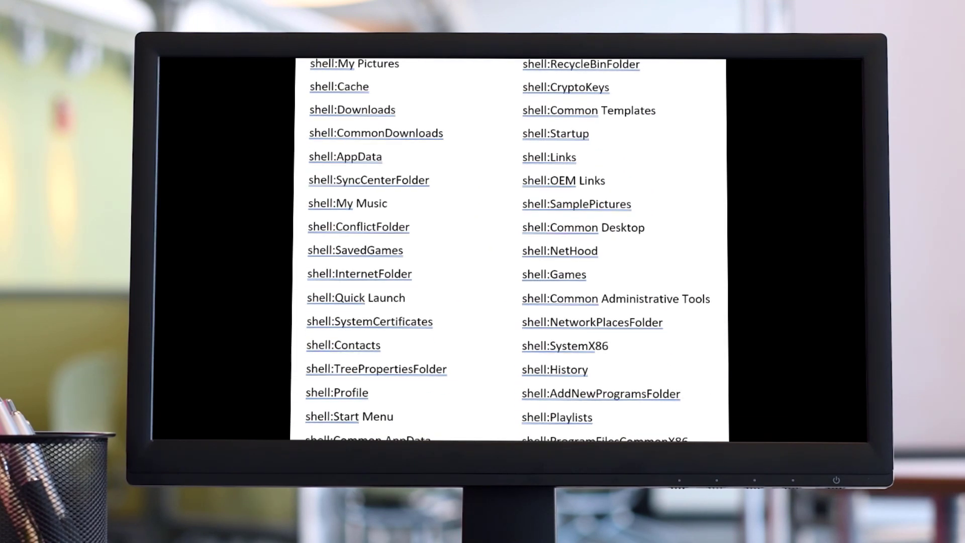
{"action": "scroll", "scroll_direction": "down", "scroll_amount": 3}
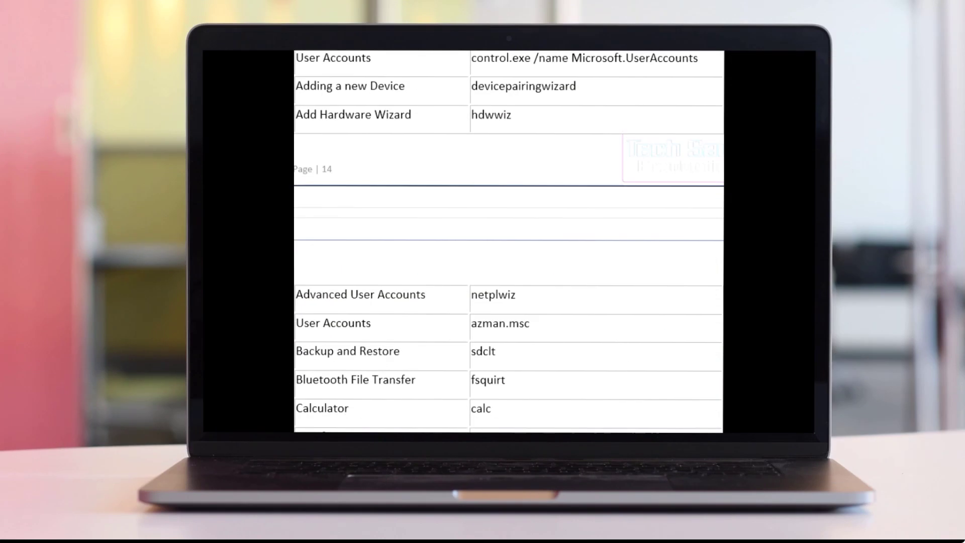
{"action": "scroll", "scroll_direction": "down", "scroll_amount": 3}
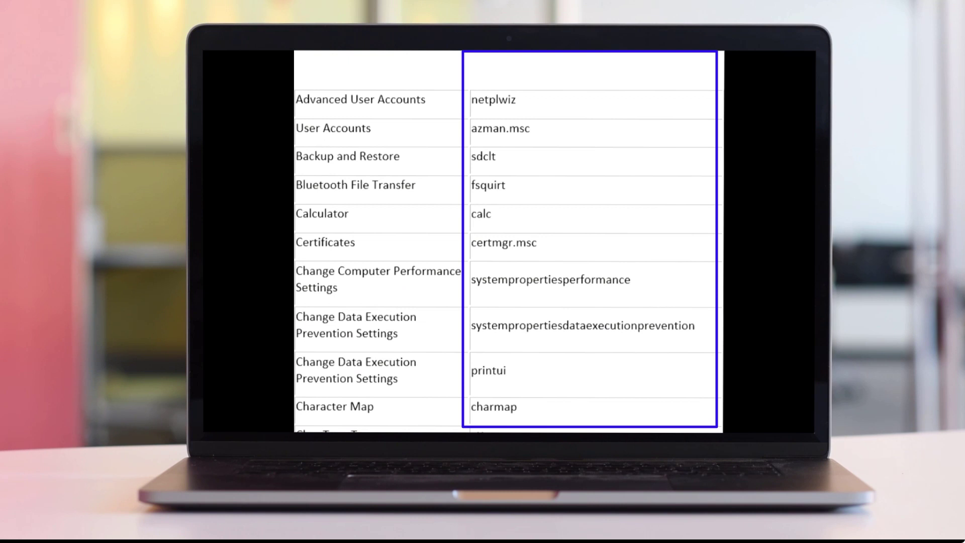
{"action": "scroll", "scroll_direction": "down", "scroll_amount": 3}
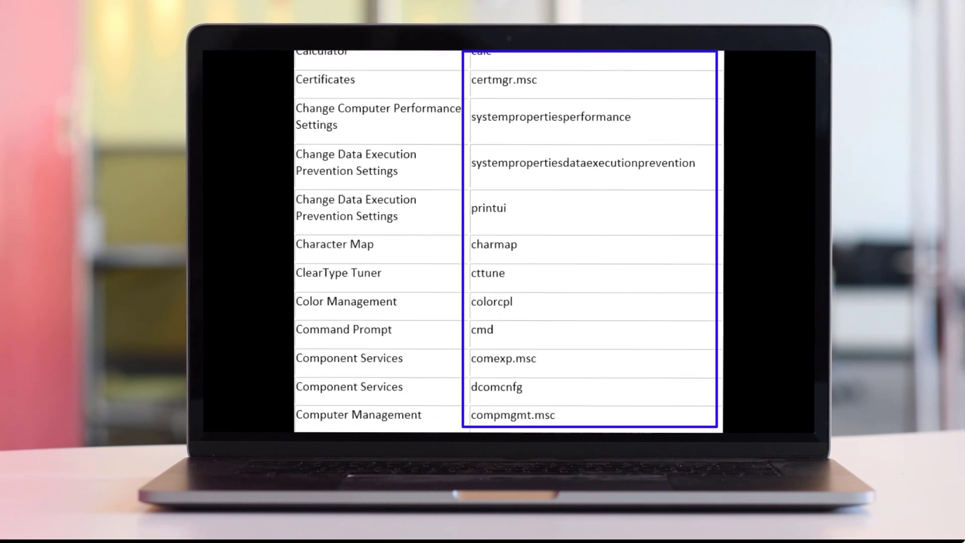
{"action": "scroll", "scroll_direction": "down", "scroll_amount": 3}
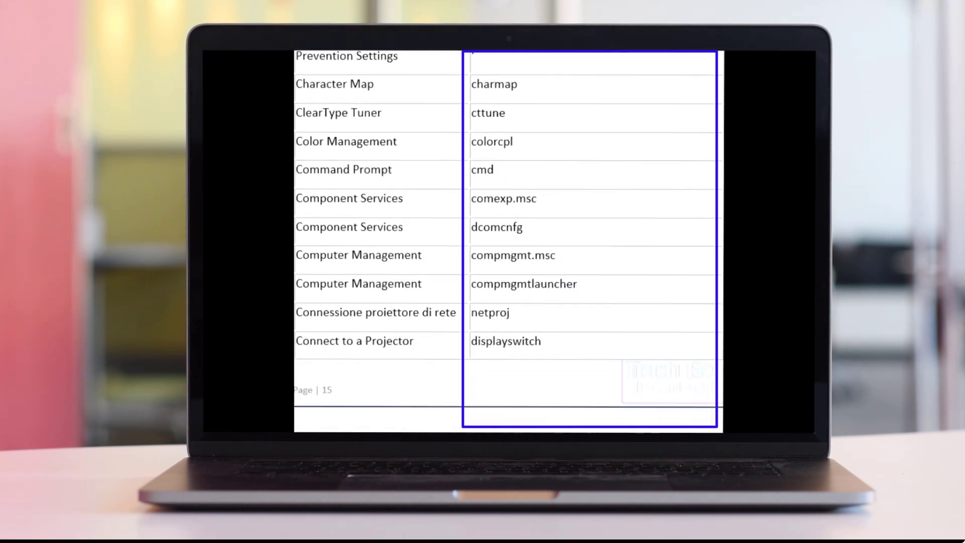
{"action": "scroll", "scroll_direction": "down", "scroll_amount": 3}
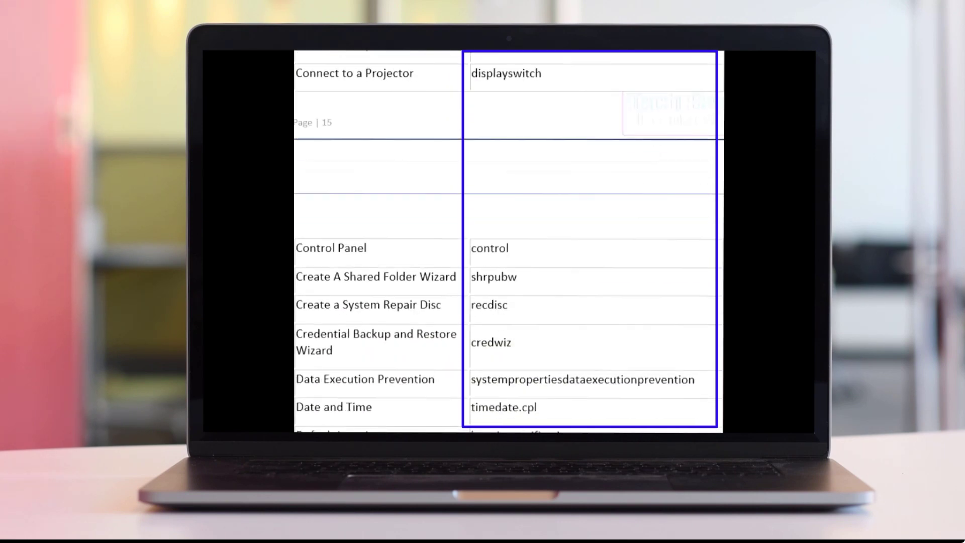
{"action": "scroll", "scroll_direction": "down", "scroll_amount": 3}
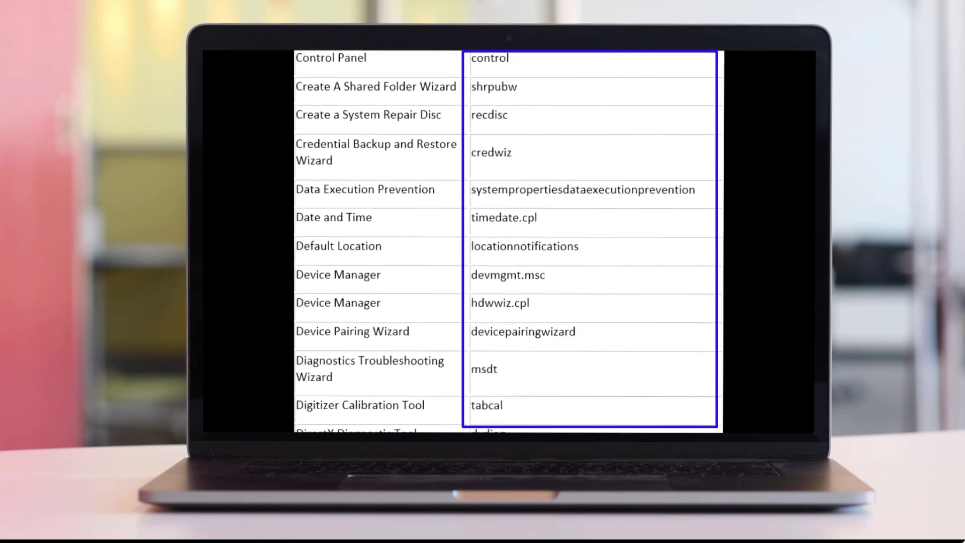
{"action": "scroll", "scroll_direction": "down", "scroll_amount": 3}
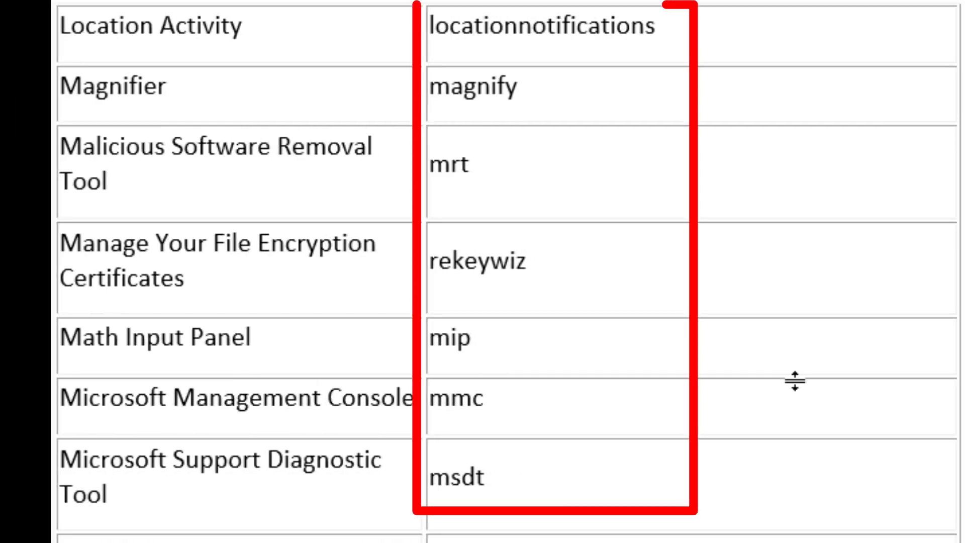
{"action": "scroll", "scroll_direction": "down", "scroll_amount": 3}
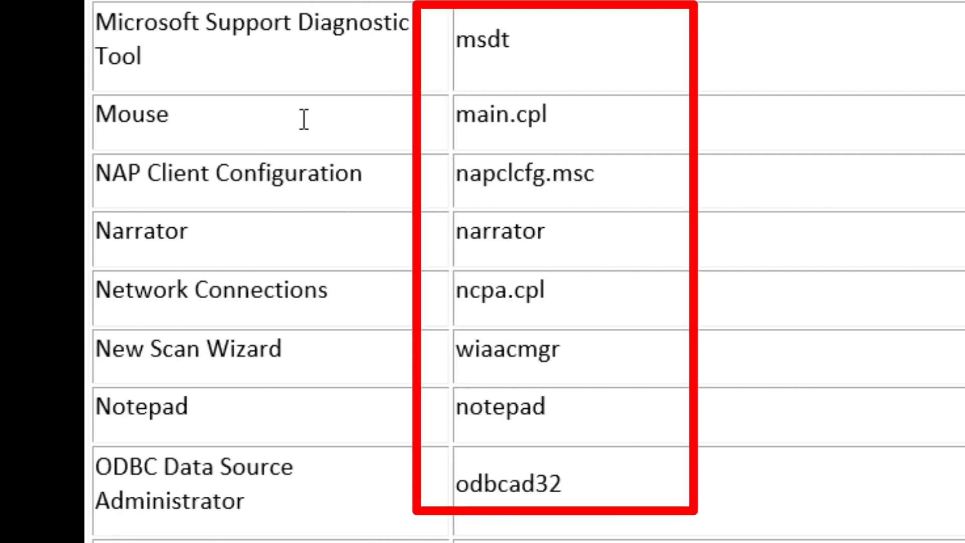
{"action": "scroll", "scroll_direction": "down", "scroll_amount": 3}
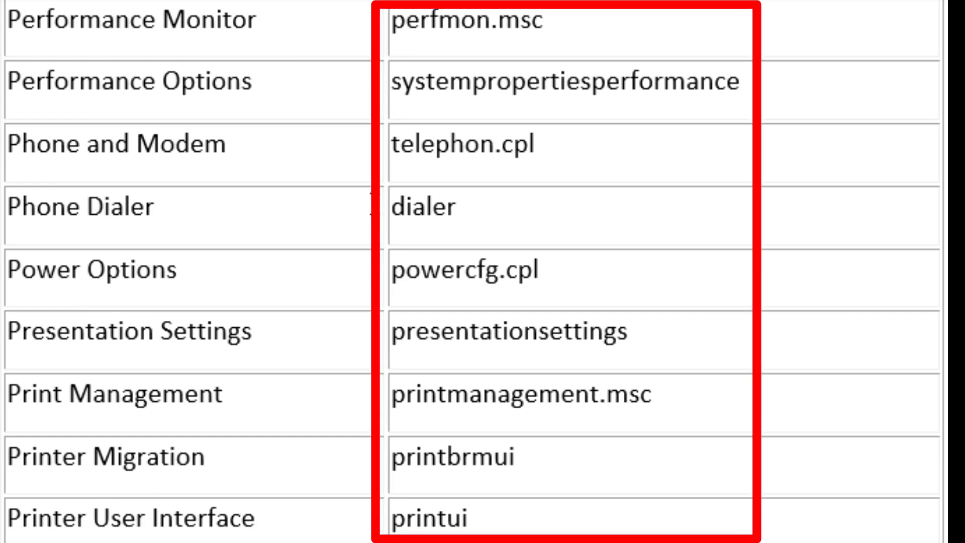
{"action": "scroll", "scroll_direction": "down", "scroll_amount": 3}
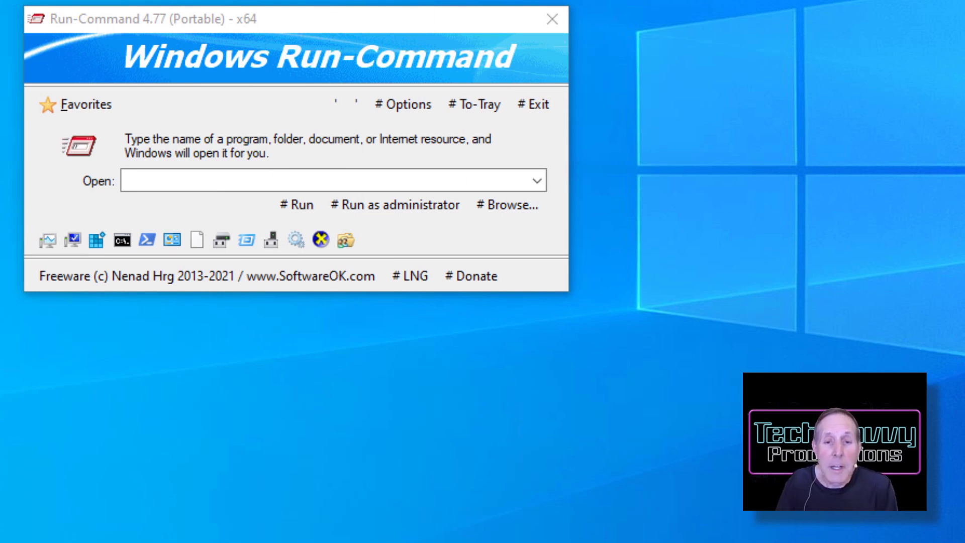
Launch Run-Command 4.77 Portable (x64) so its window appears with an empty Open field.
{"action": "left_click", "coordinate": [403, 104]}
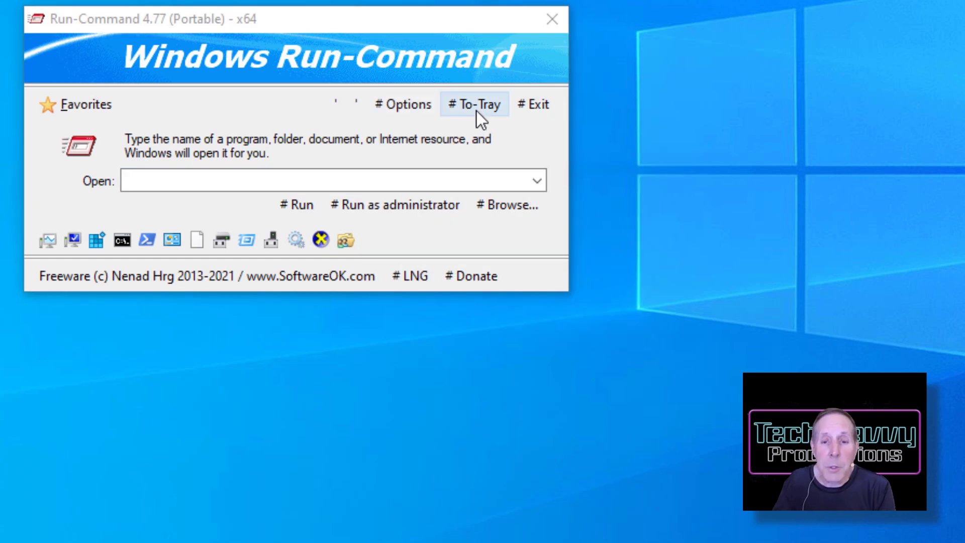
Send Run-Command to the system tray, restore it from the tray icon, then show its Favorites list.
{"action": "left_click", "coordinate": [473, 104]}
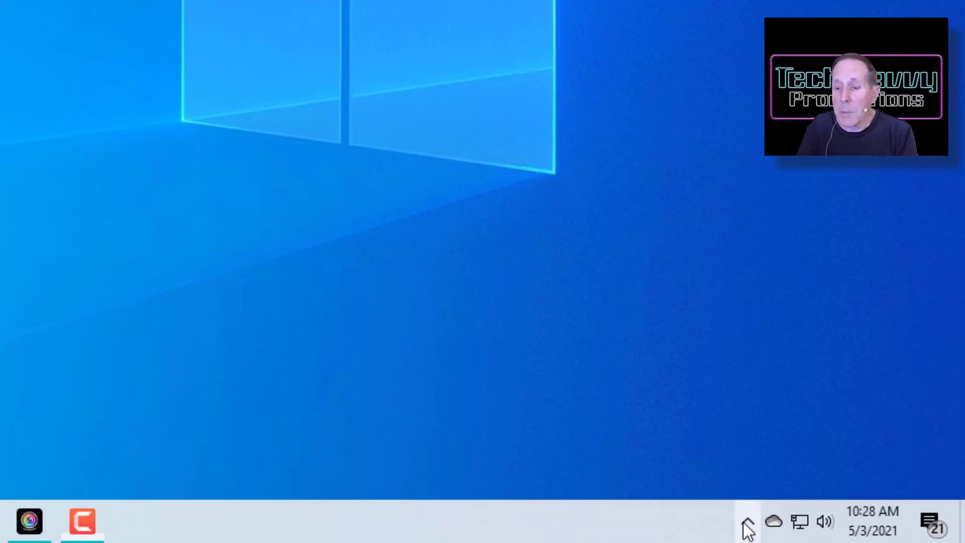
{"action": "left_click", "coordinate": [747, 521]}
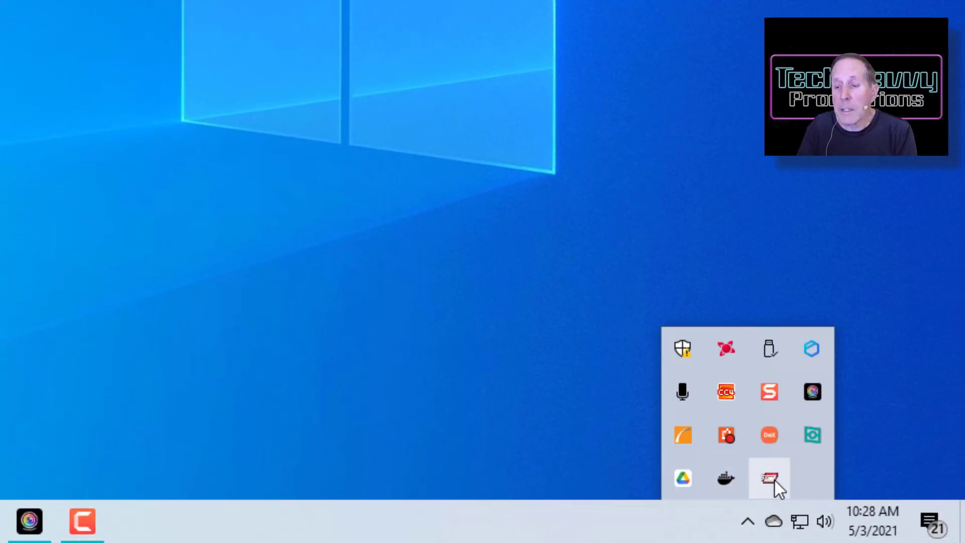
{"action": "left_click", "coordinate": [769, 478]}
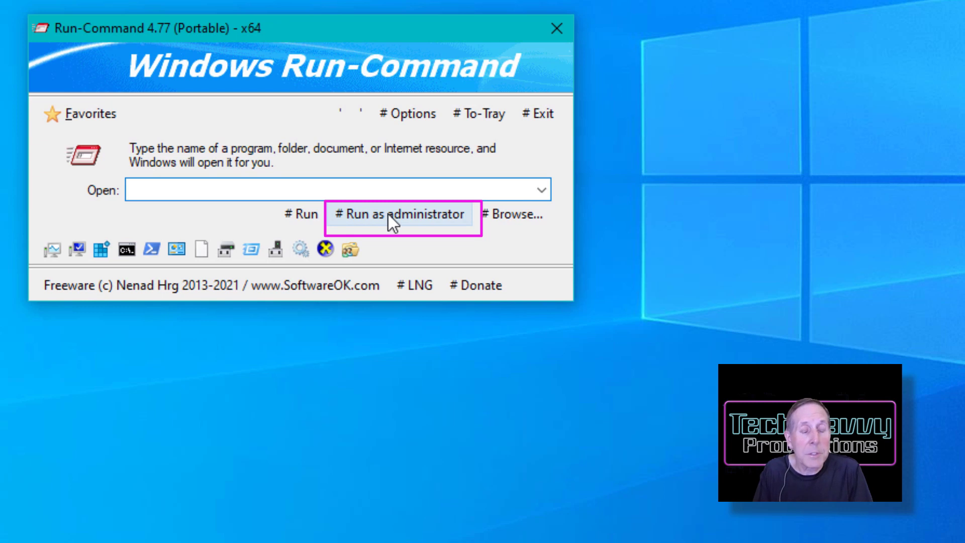
{"action": "left_click", "coordinate": [339, 190]}
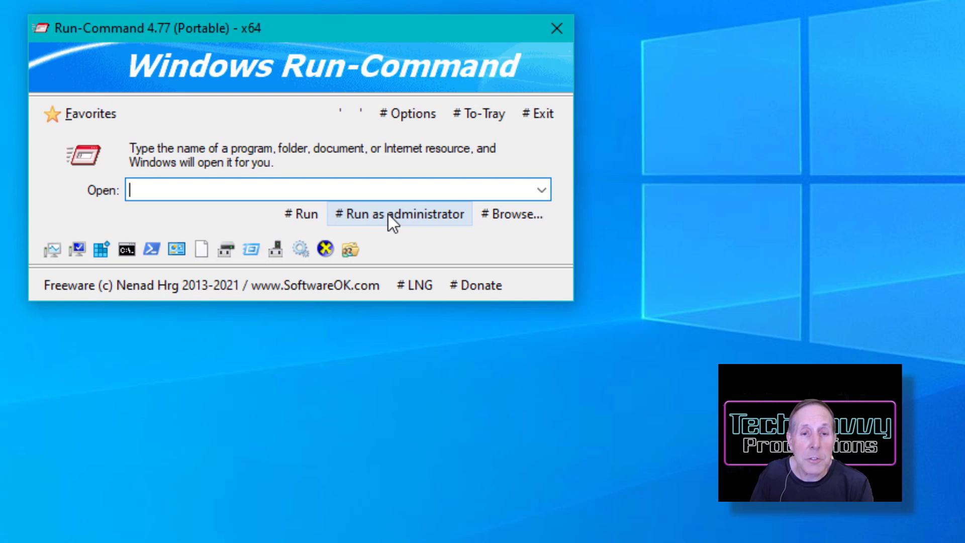
{"action": "left_click", "coordinate": [89, 114]}
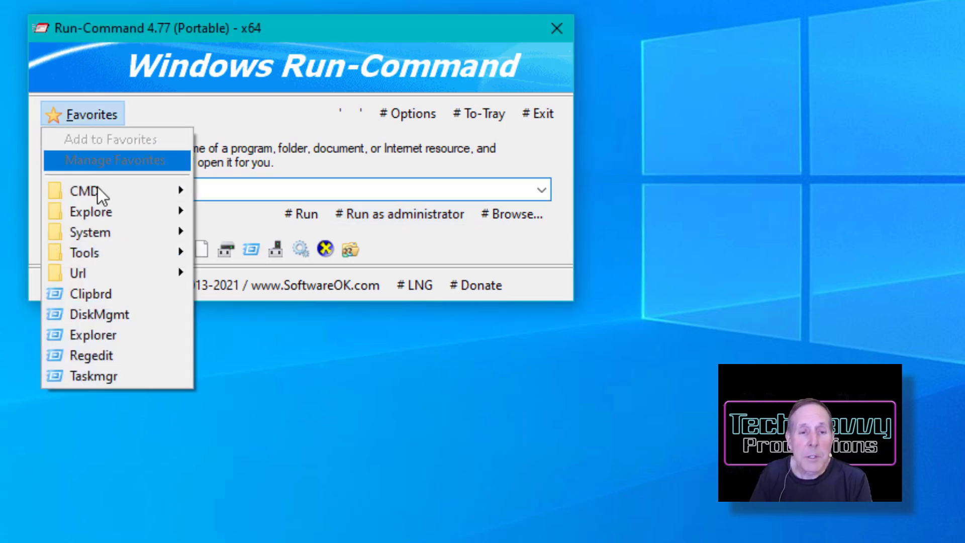
{"action": "mouse_move", "coordinate": [89, 211]}
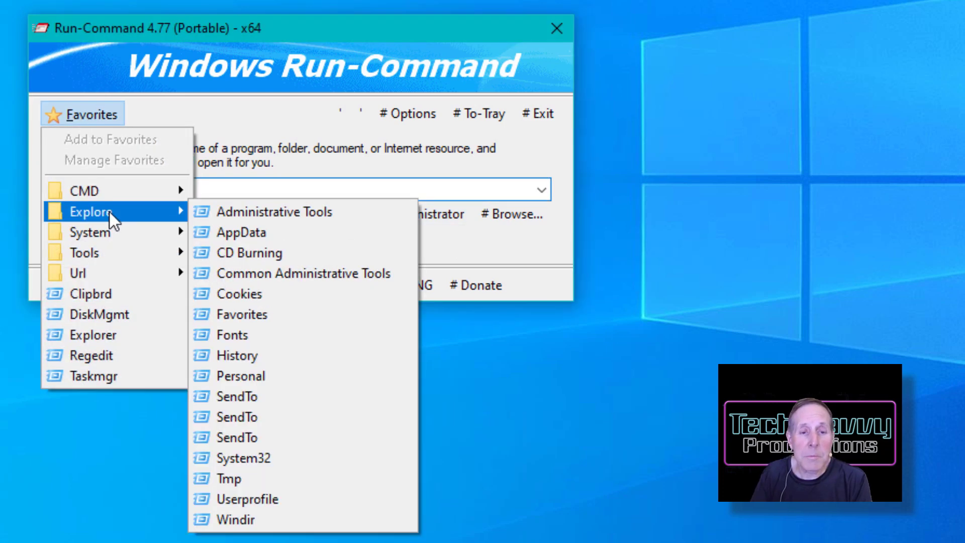
{"action": "mouse_move", "coordinate": [84, 252]}
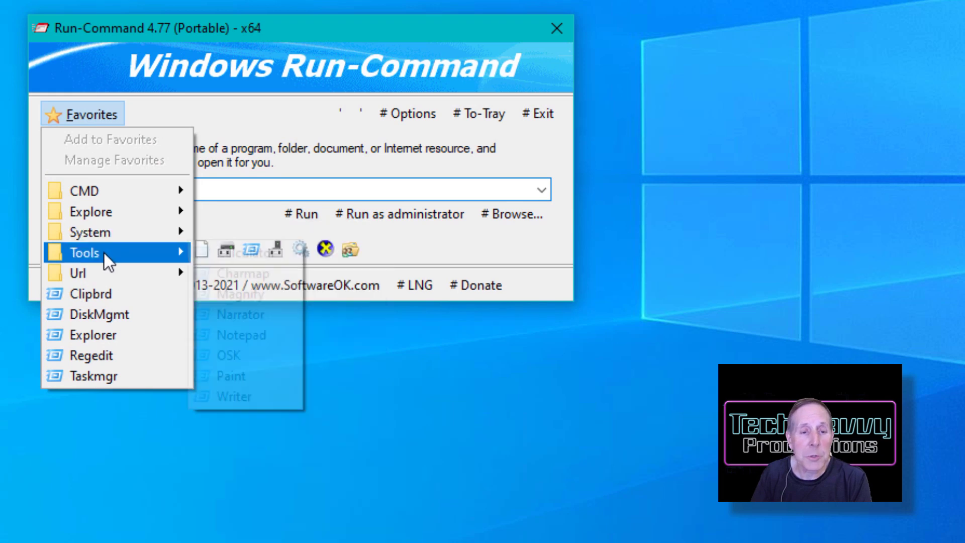
{"action": "mouse_move", "coordinate": [77, 273]}
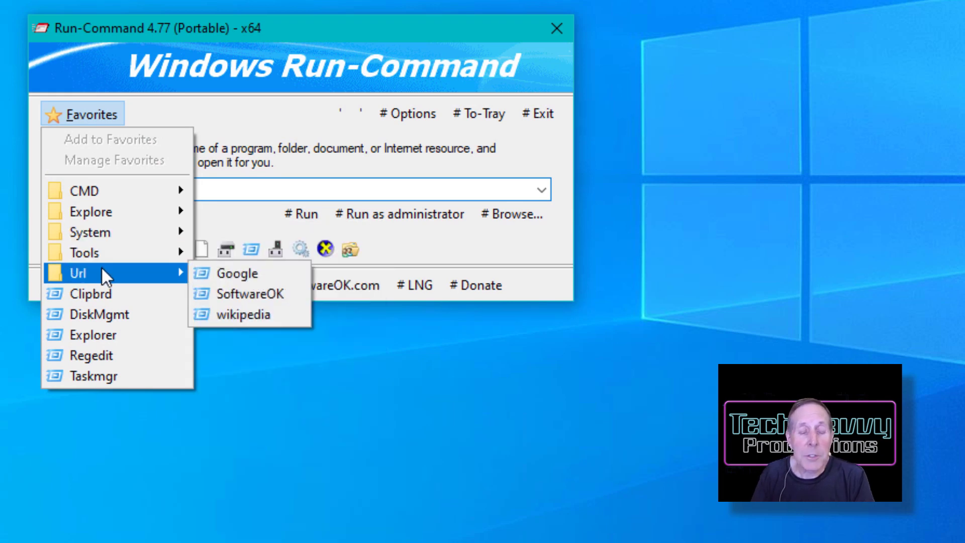
{"action": "mouse_move", "coordinate": [99, 313]}
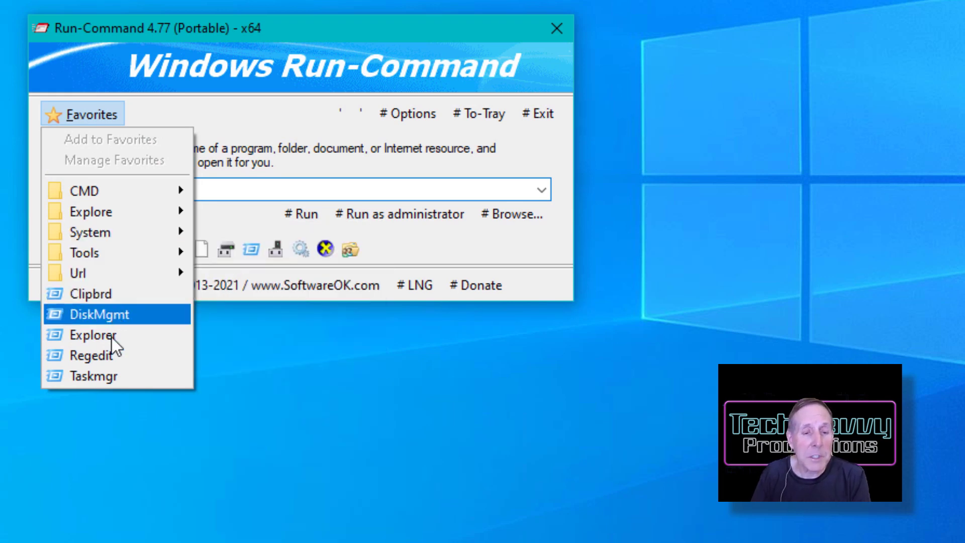
Dismiss the Favorites menu after browsing the Explore, Tools and Url groups.
{"action": "left_click", "coordinate": [258, 123]}
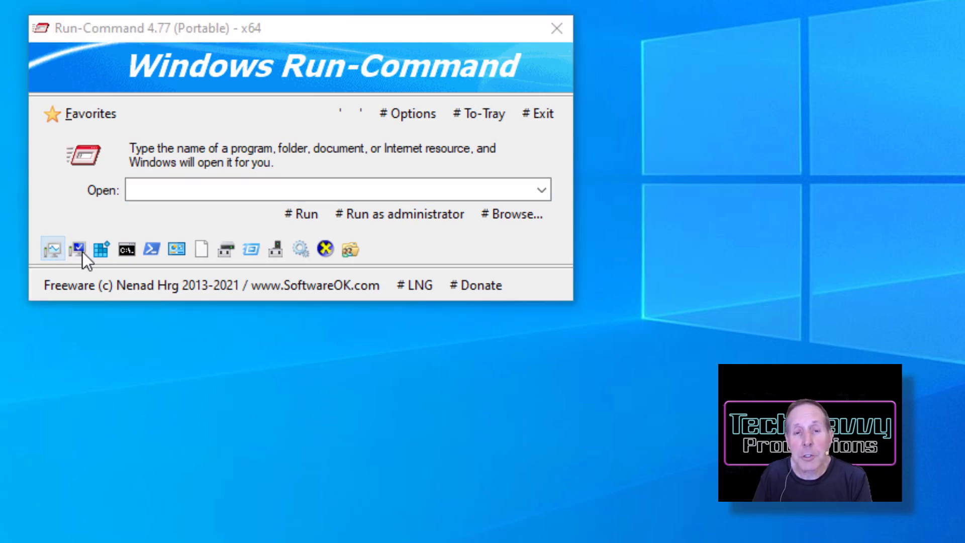
{"action": "left_click", "coordinate": [79, 248]}
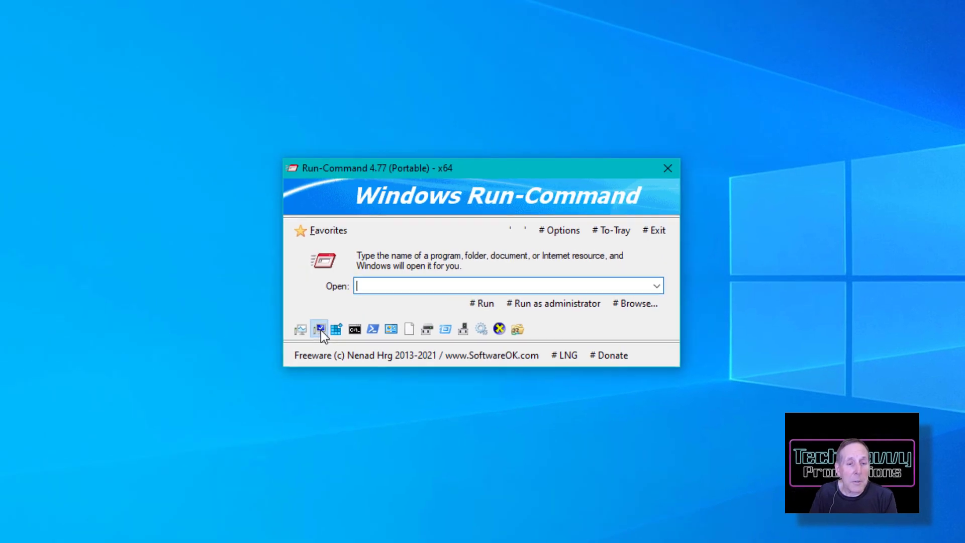
{"action": "left_click", "coordinate": [319, 328]}
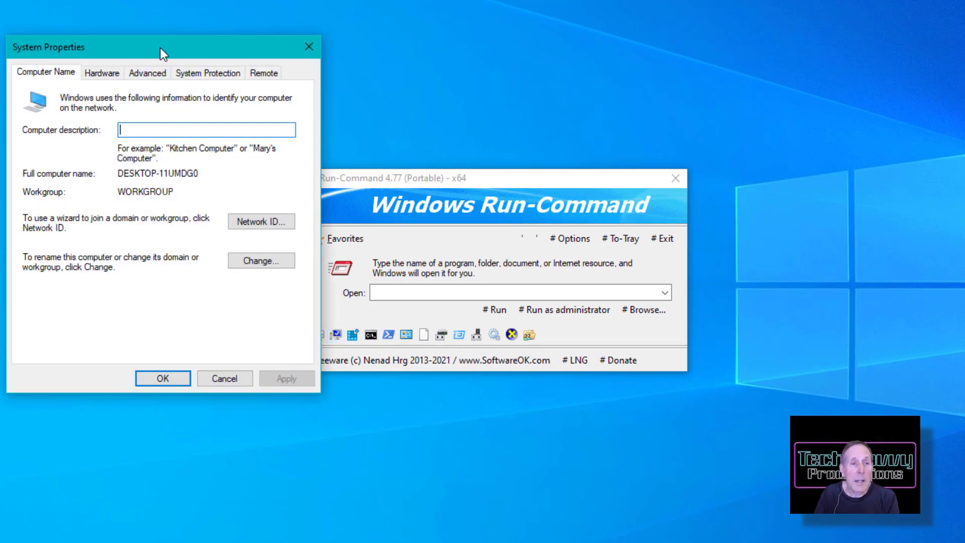
{"action": "left_click_drag", "start_coordinate": [161, 52], "coordinate": [151, 54]}
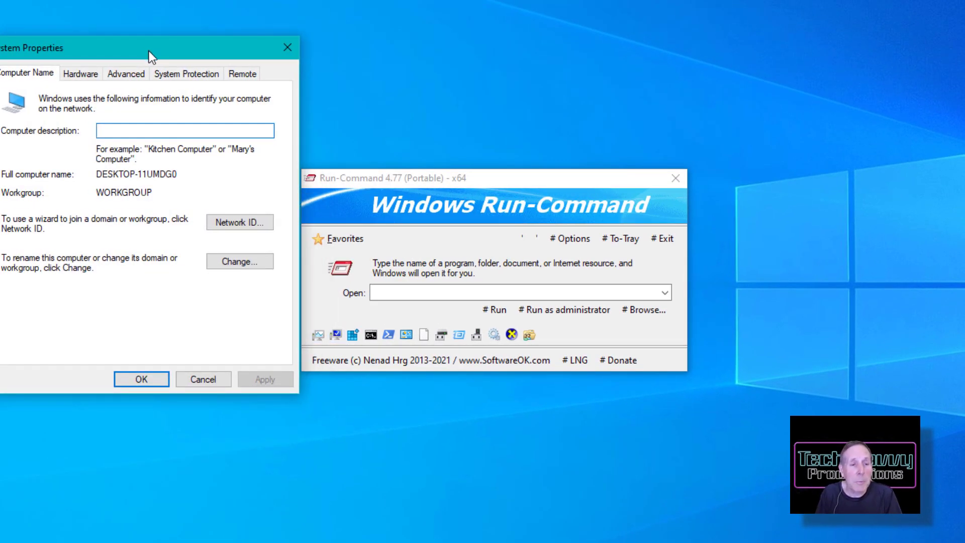
{"action": "left_click", "coordinate": [184, 130]}
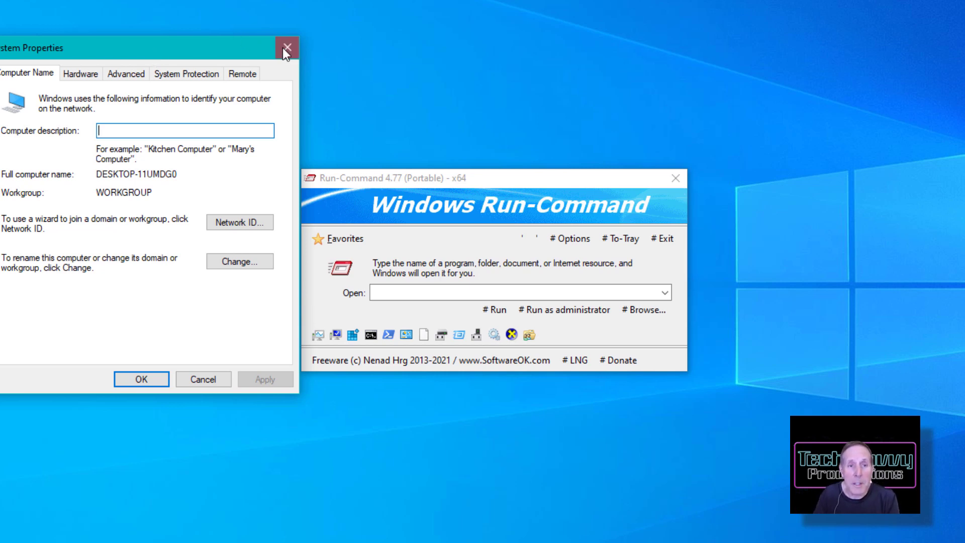
{"action": "left_click", "coordinate": [286, 47]}
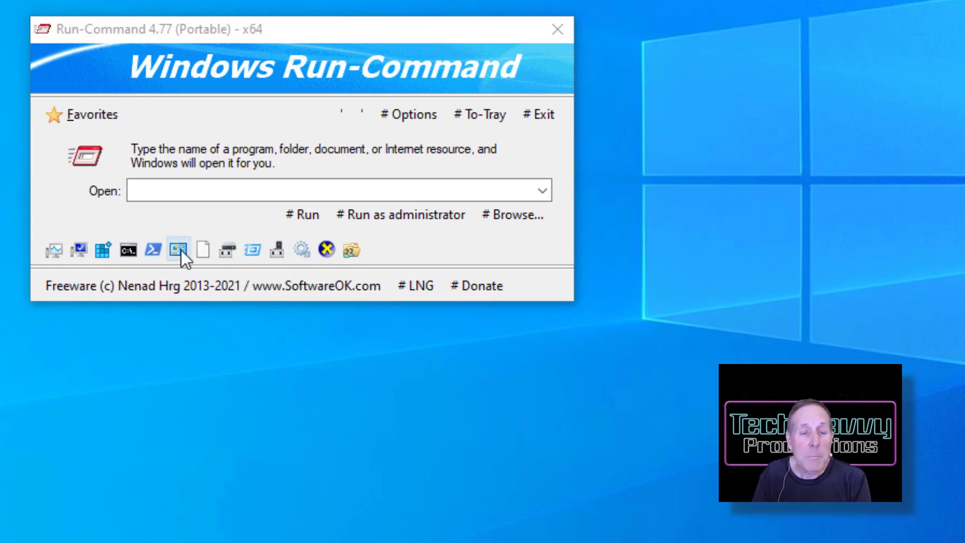
{"action": "mouse_move", "coordinate": [397, 353]}
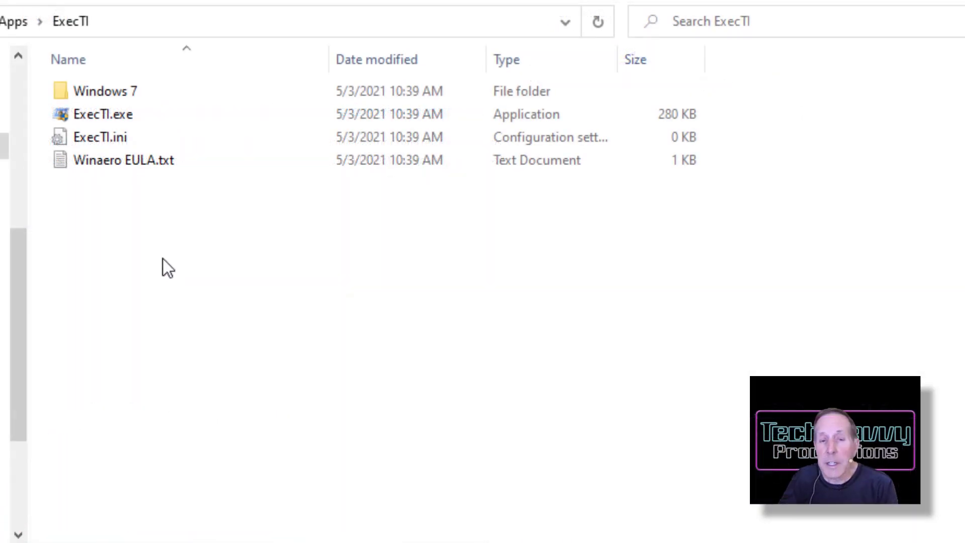
Launch ExecTI.exe so the Run as TrustedInstaller dialog appears.
{"action": "left_click", "coordinate": [104, 113]}
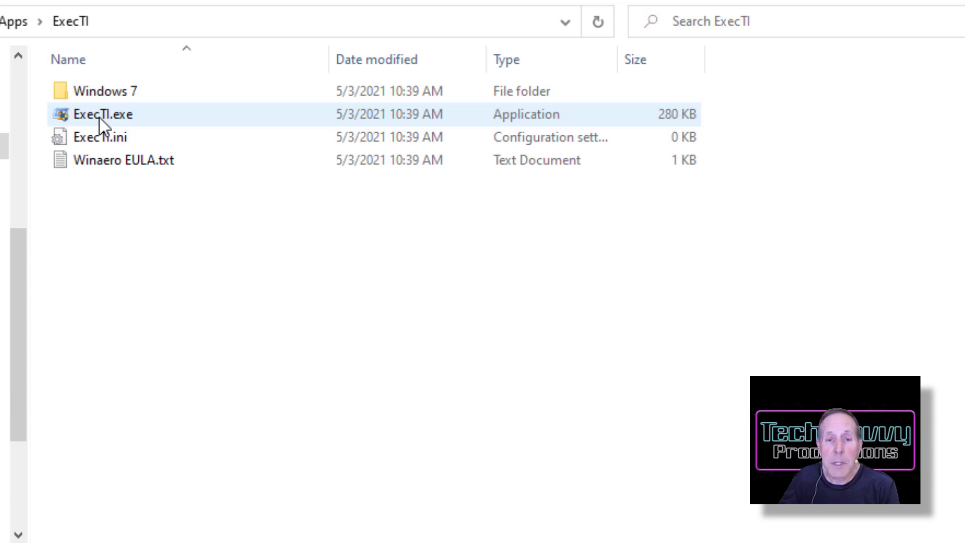
{"action": "left_click", "coordinate": [122, 114]}
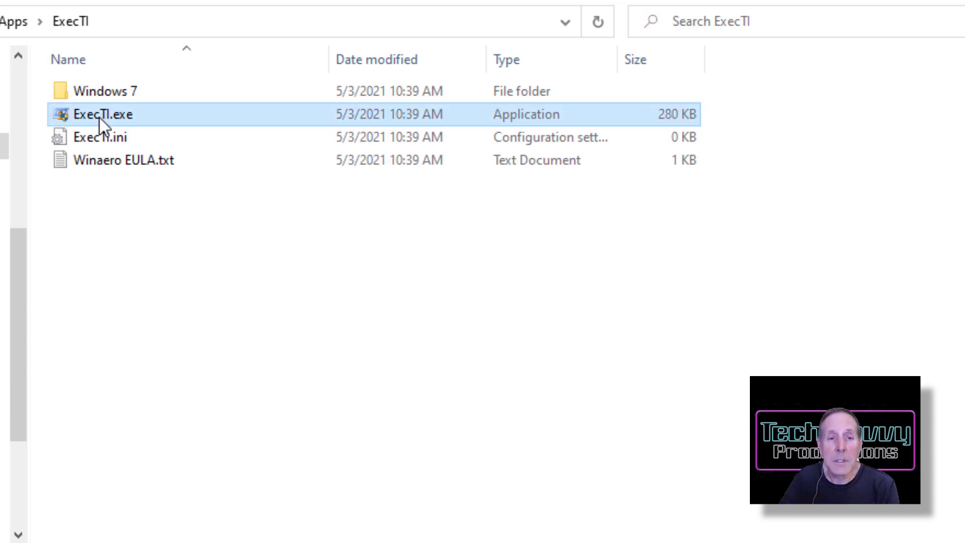
{"action": "double_click", "coordinate": [99, 115]}
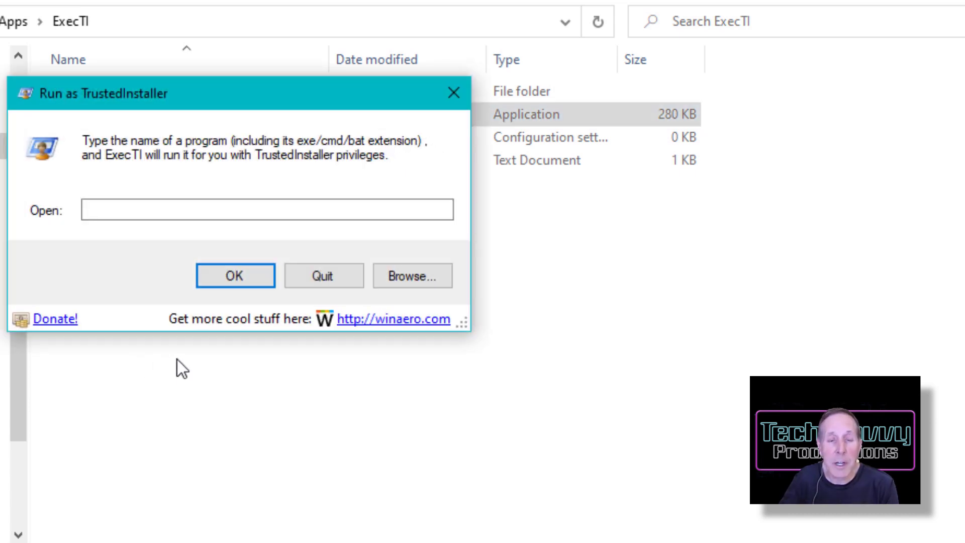